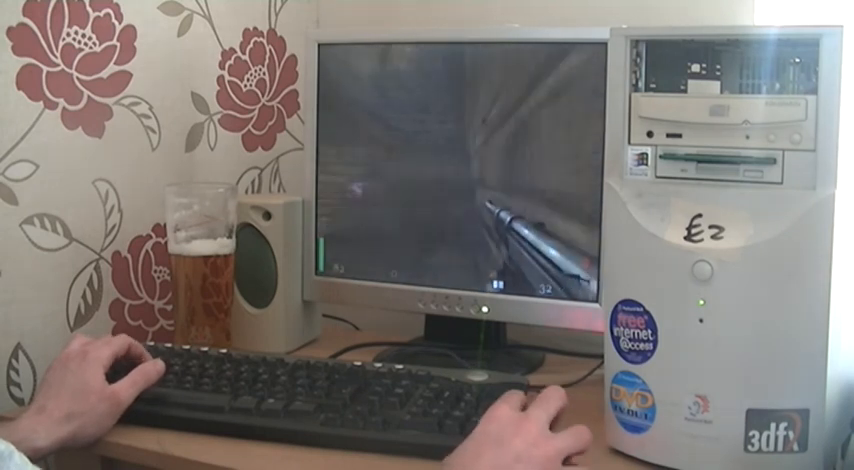
pyautogui.press('w')
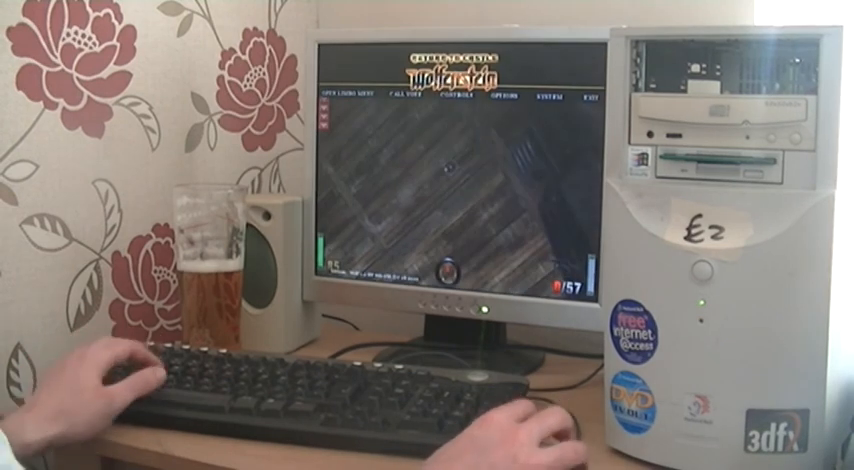
pyautogui.press('Escape')
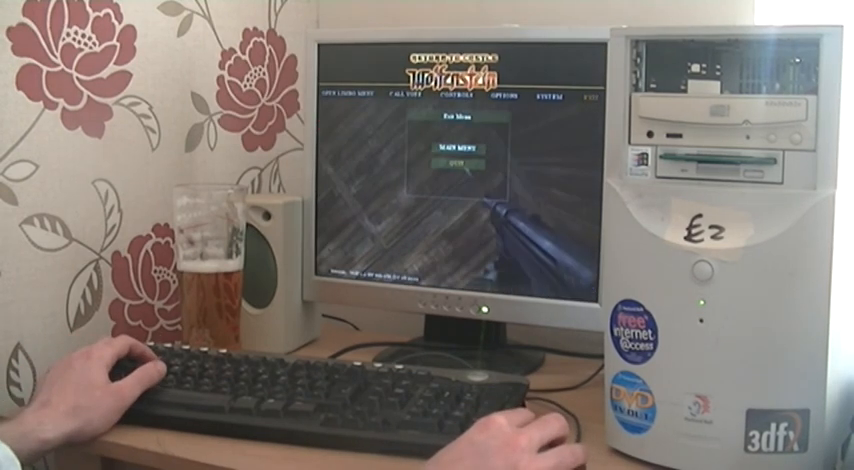